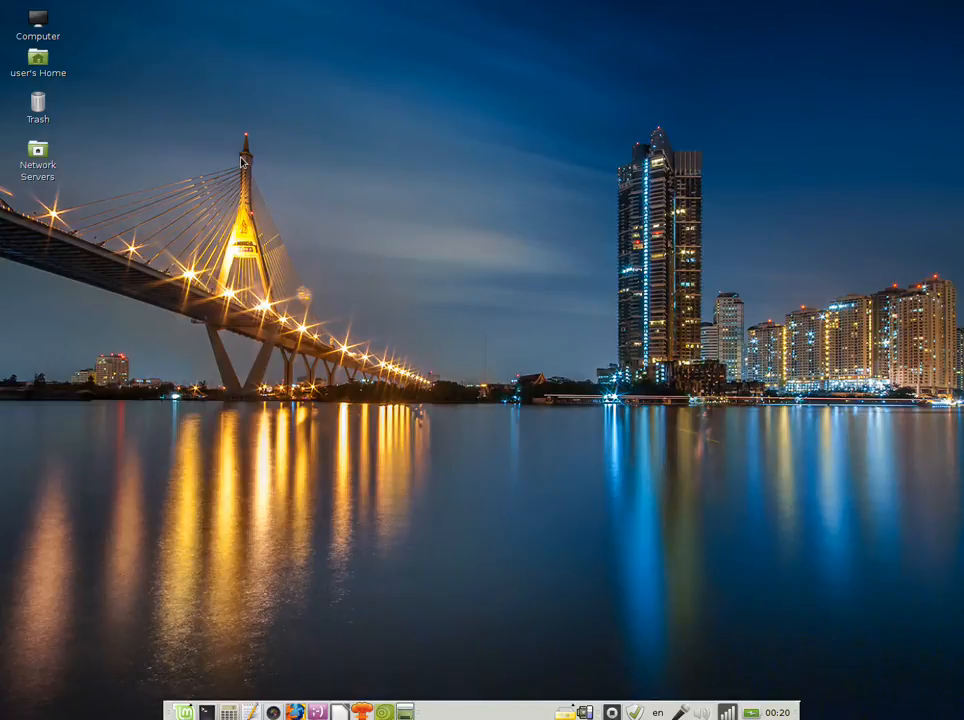
mouse_move(370, 510)
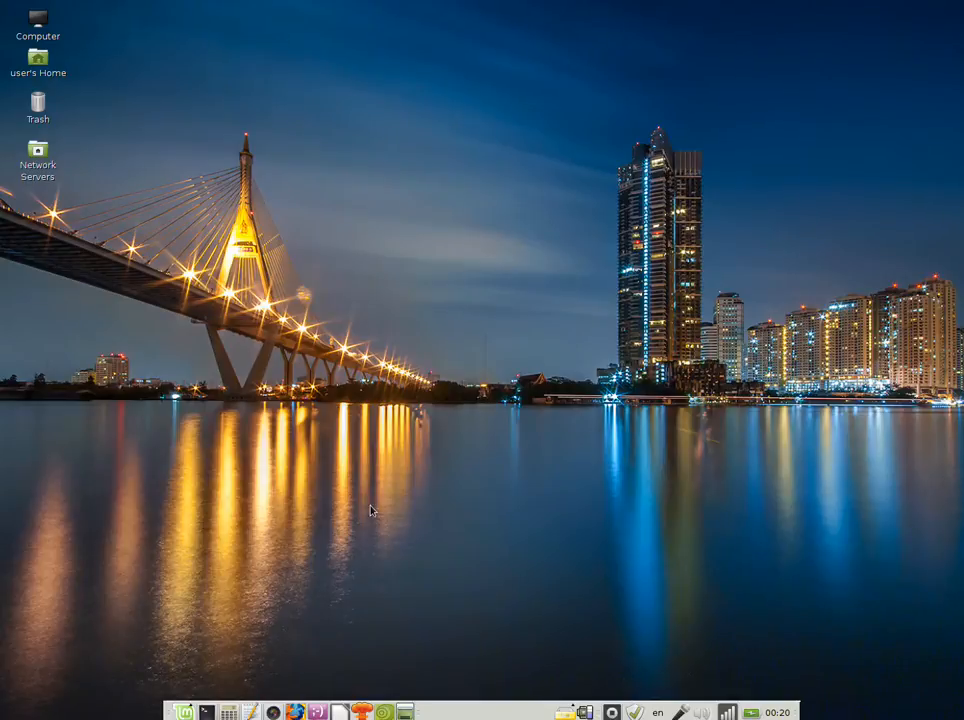
mouse_move(228, 574)
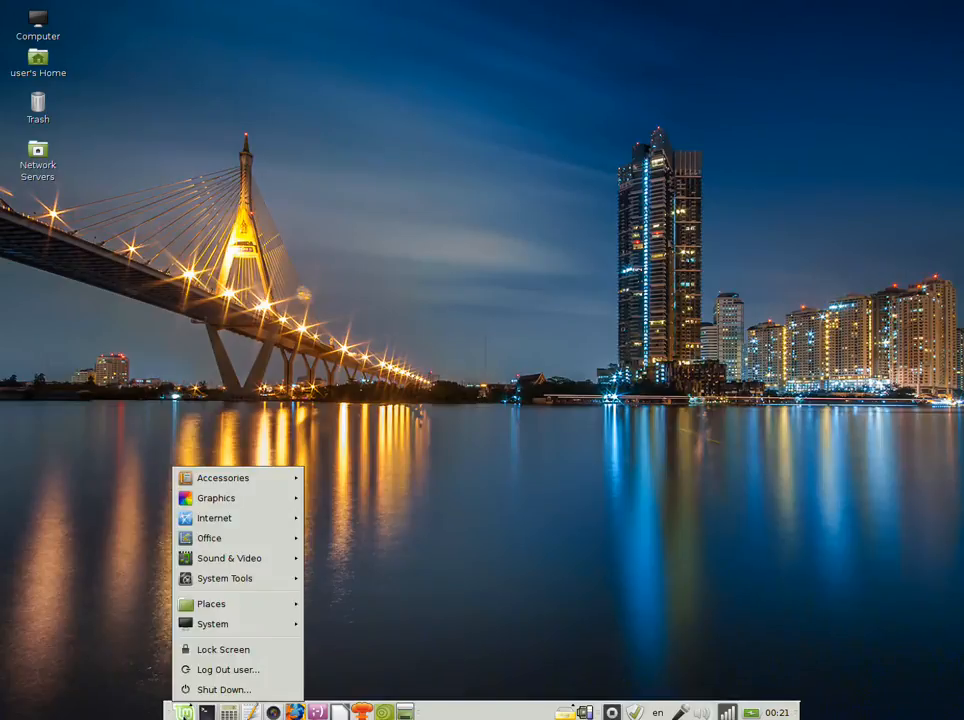
mouse_move(77, 449)
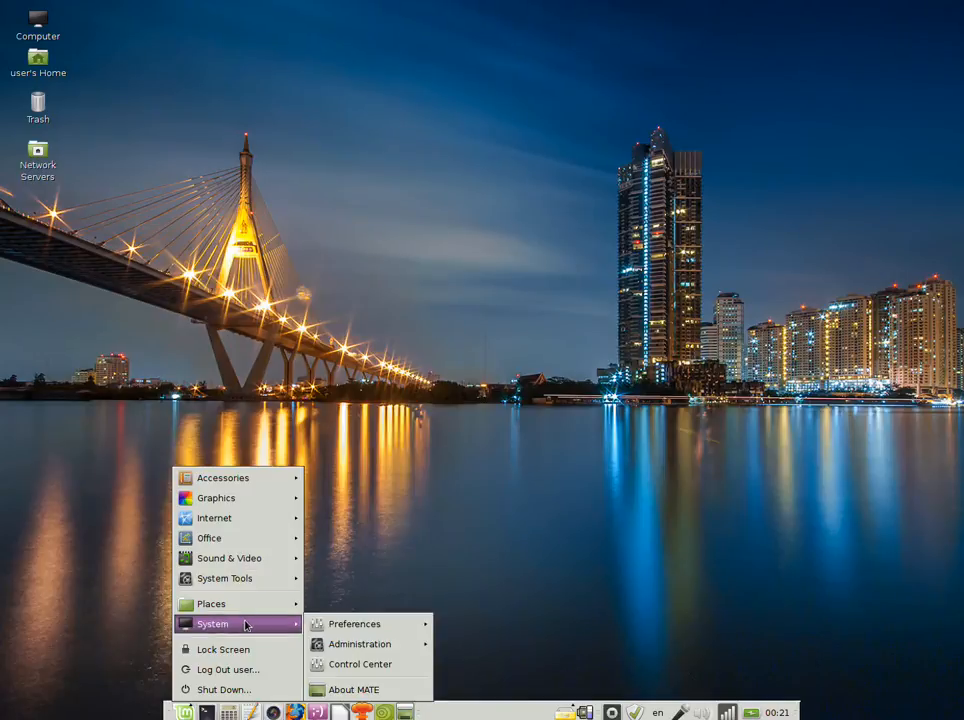
mouse_move(278, 625)
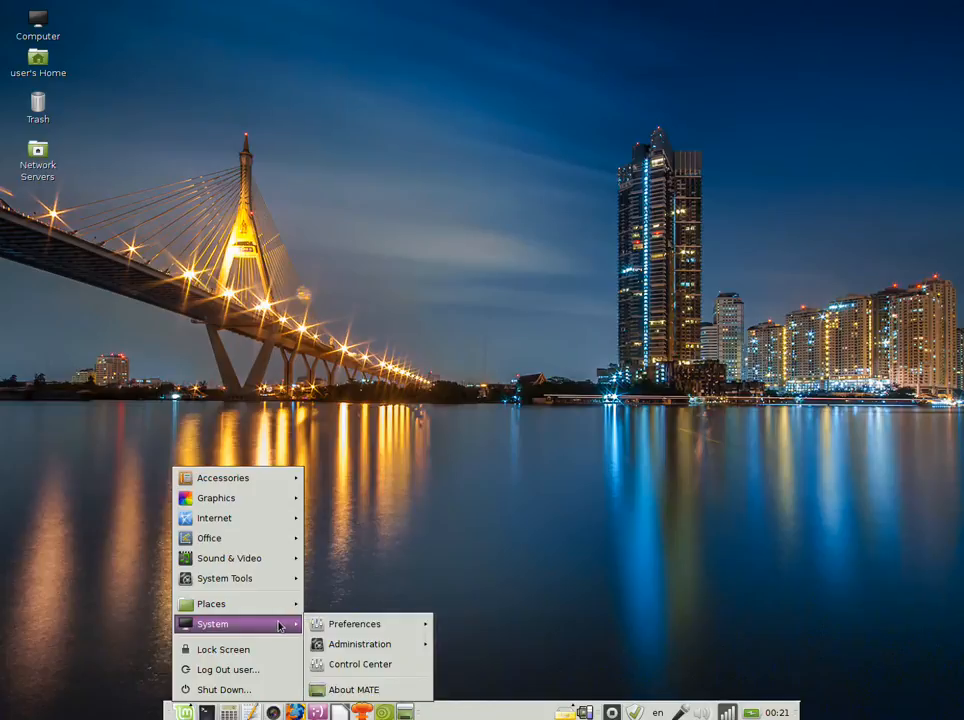
Launch Language Support from System > Preferences in the main menu.
left_click(354, 623)
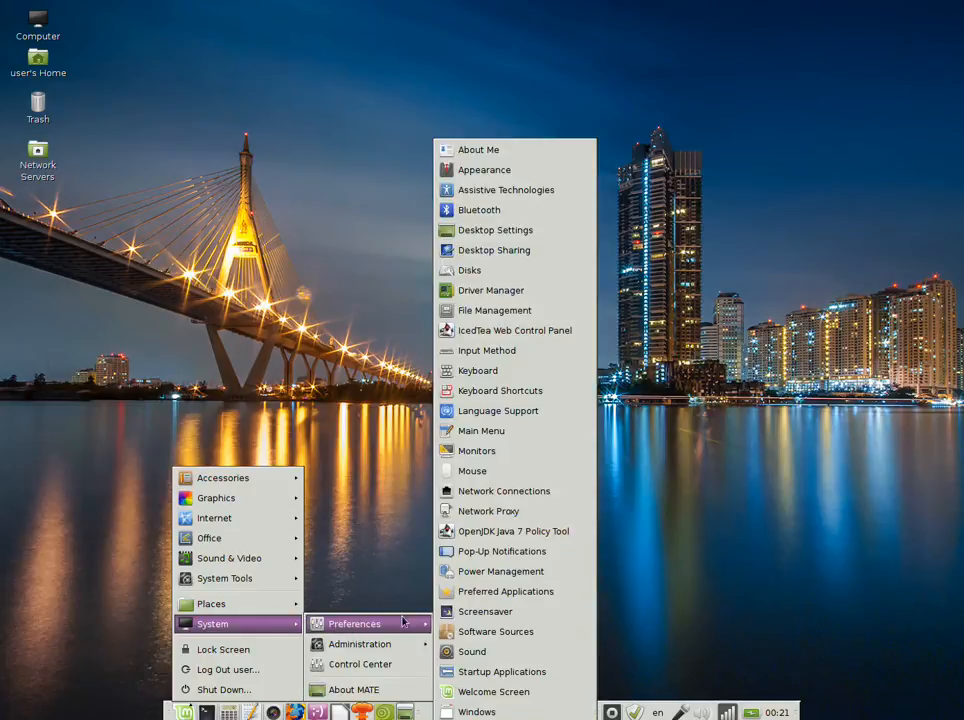
mouse_move(500, 390)
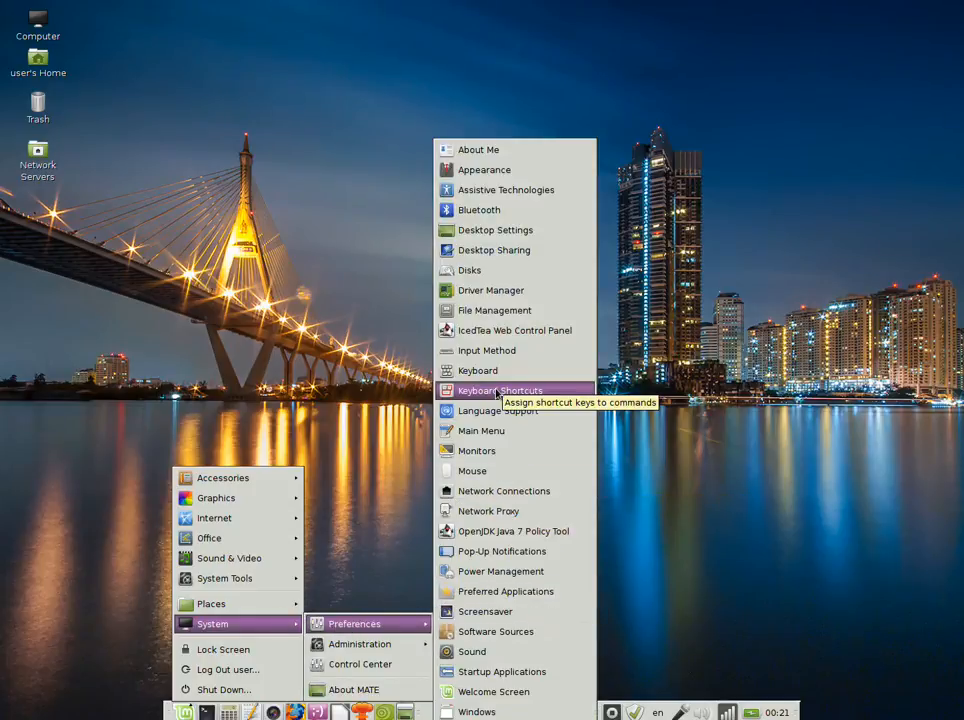
mouse_move(498, 410)
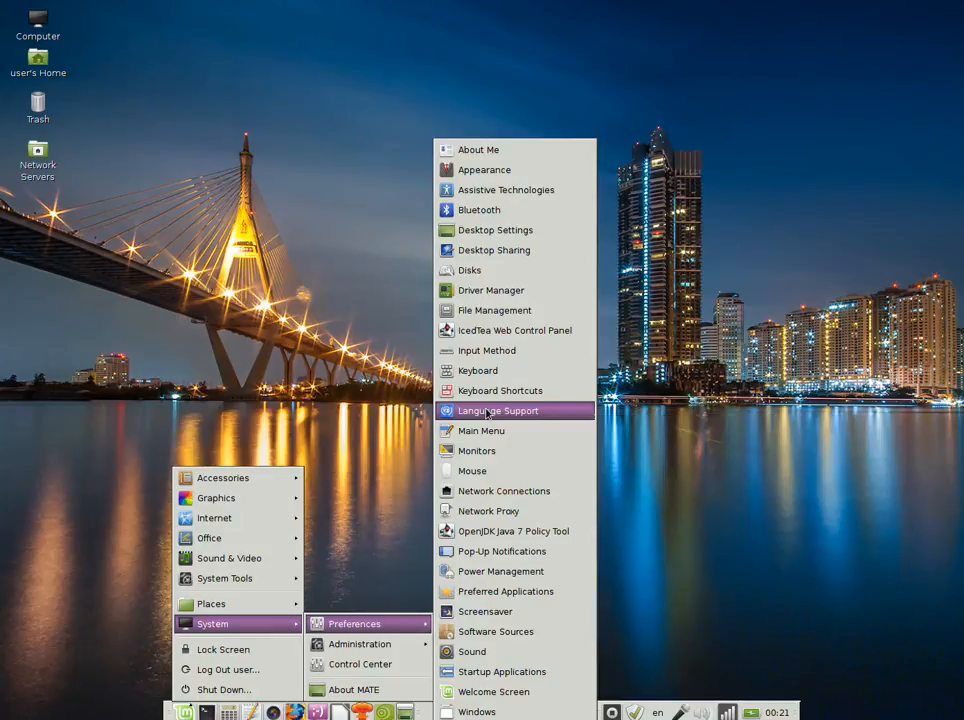
left_click(498, 410)
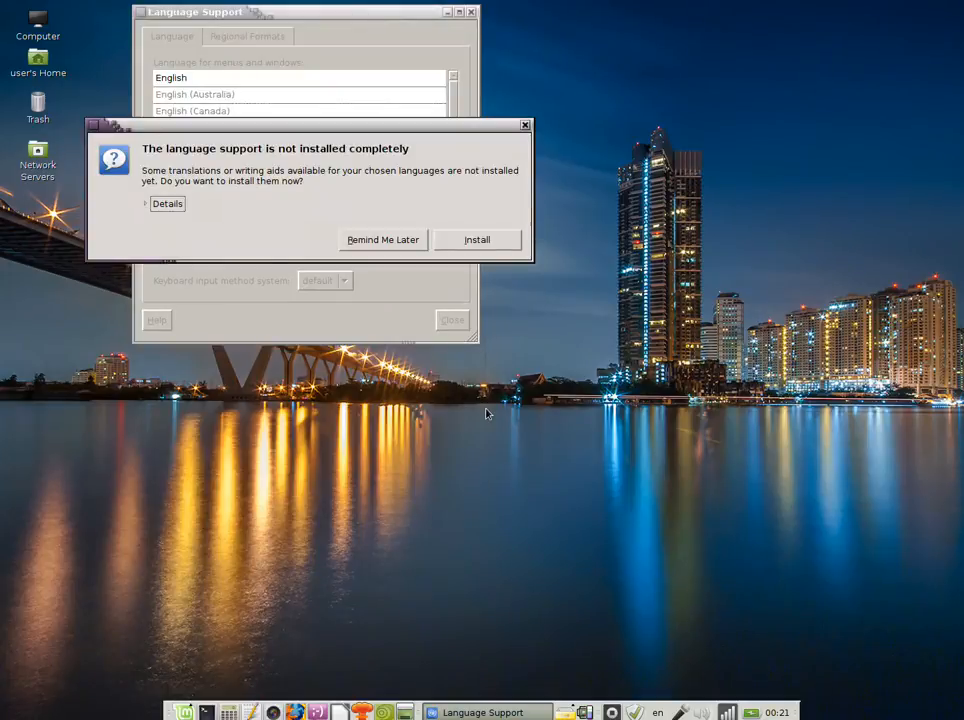
mouse_move(243, 135)
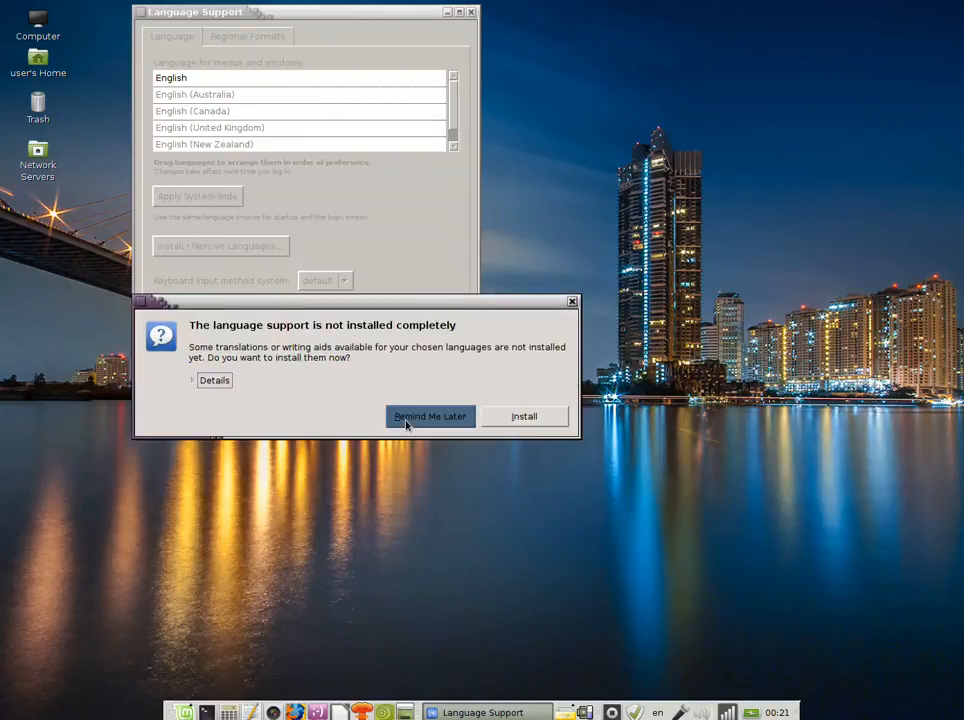
Choose Remind Me Later on the incomplete-installation notice and open Install / Remove Languages.
left_click(430, 416)
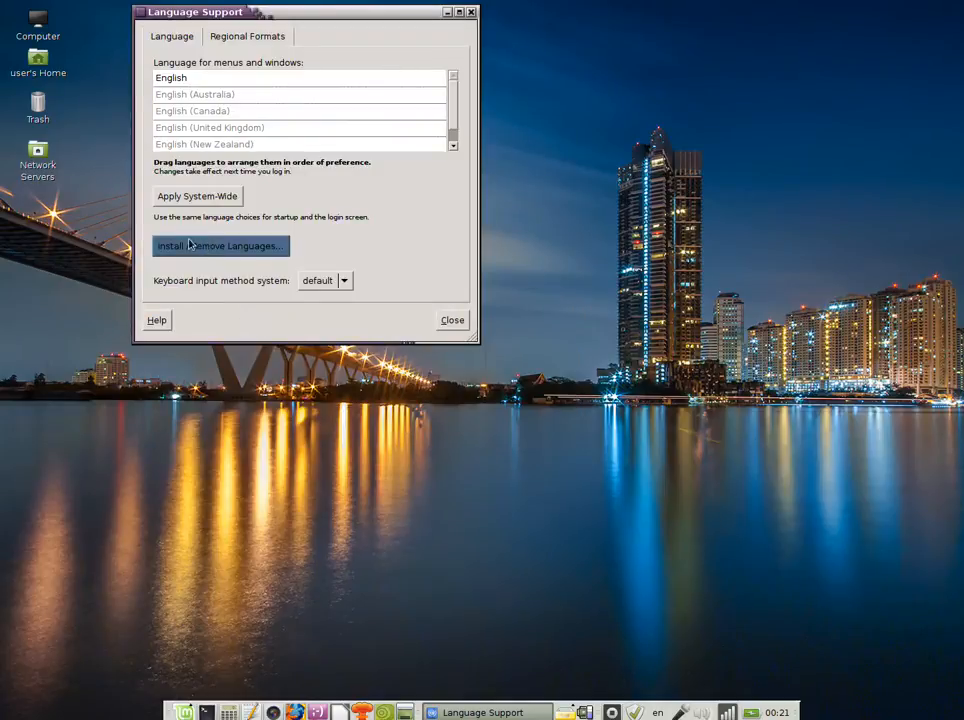
mouse_move(242, 263)
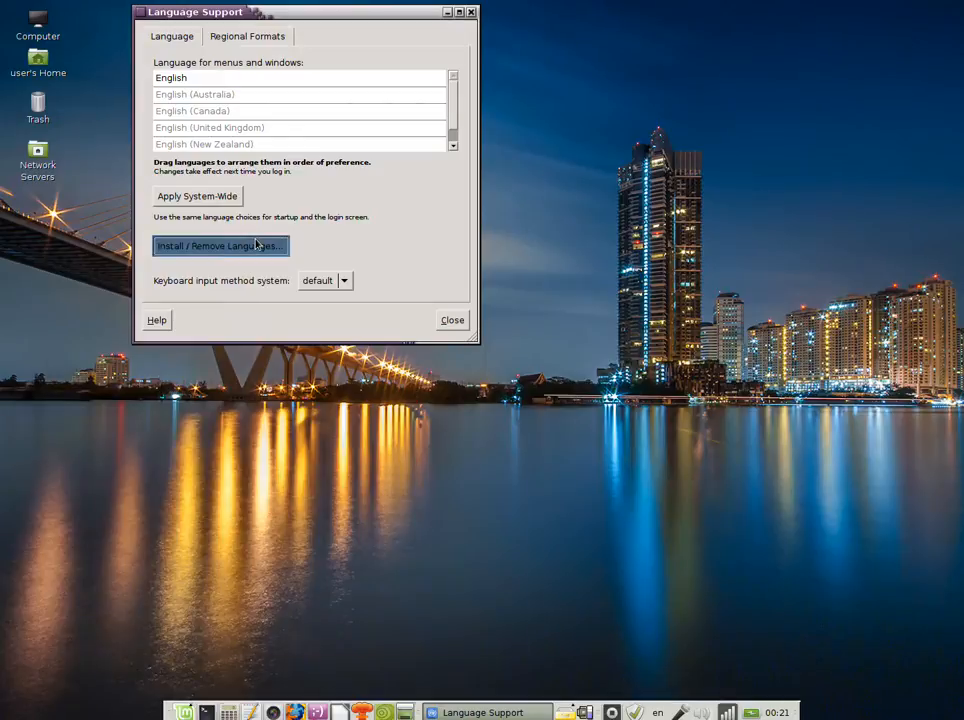
left_click(220, 245)
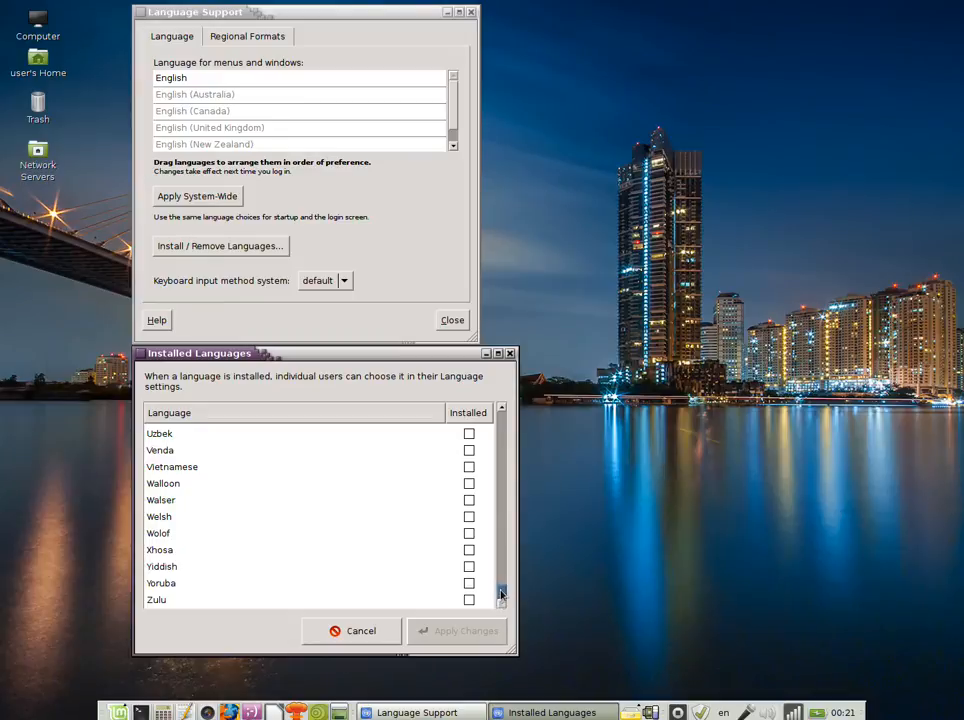
Mark Hungarian and Romanian as installed and apply the changes.
scroll("up", 3)
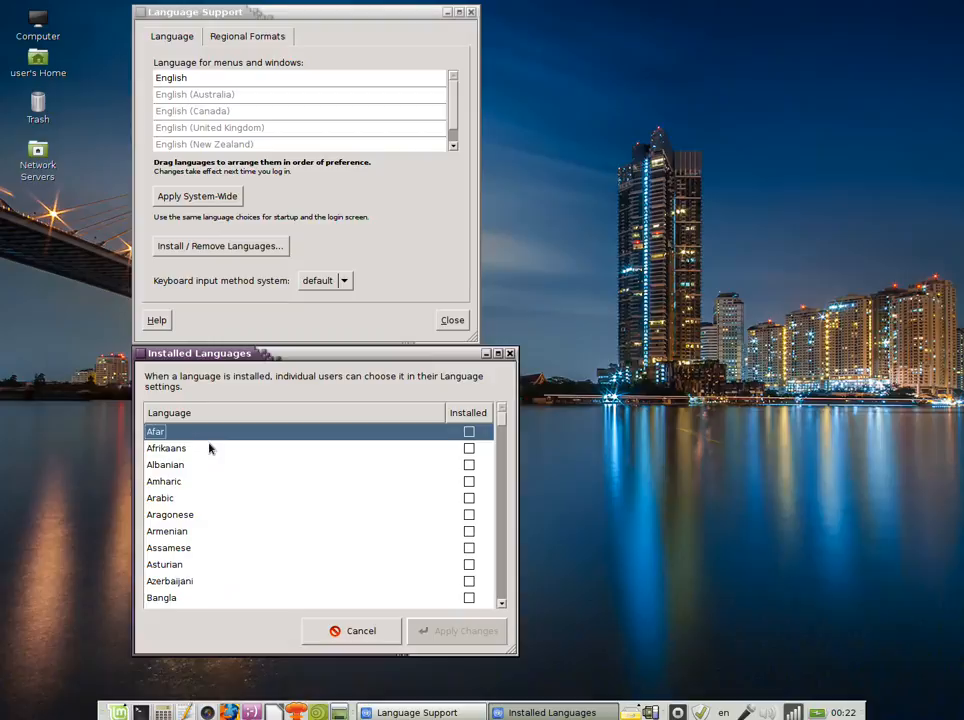
type("h")
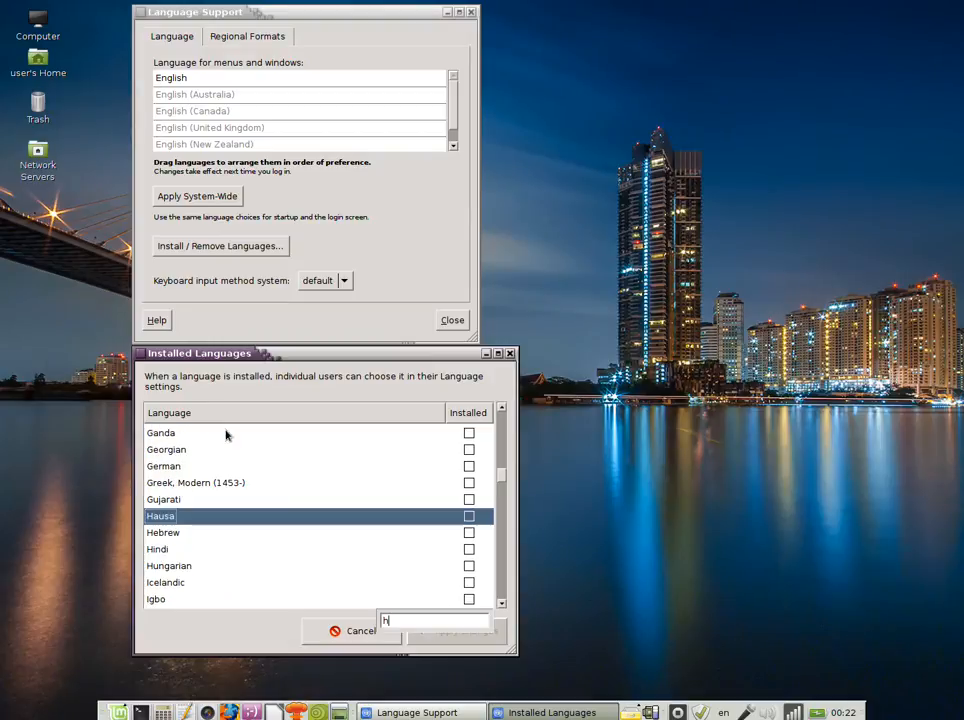
mouse_move(200, 531)
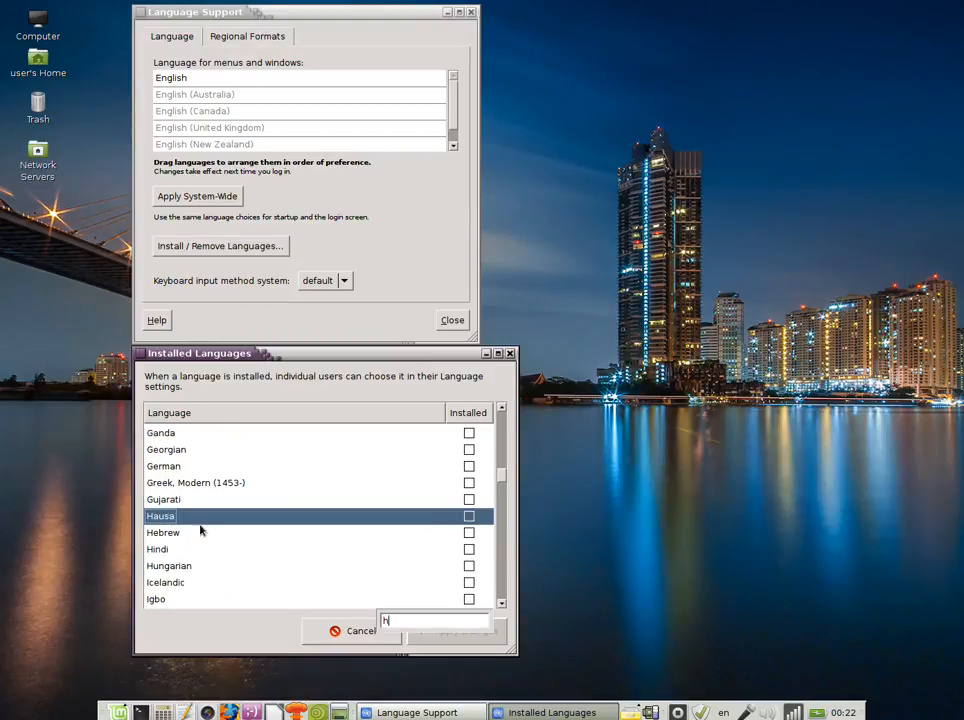
left_click(168, 565)
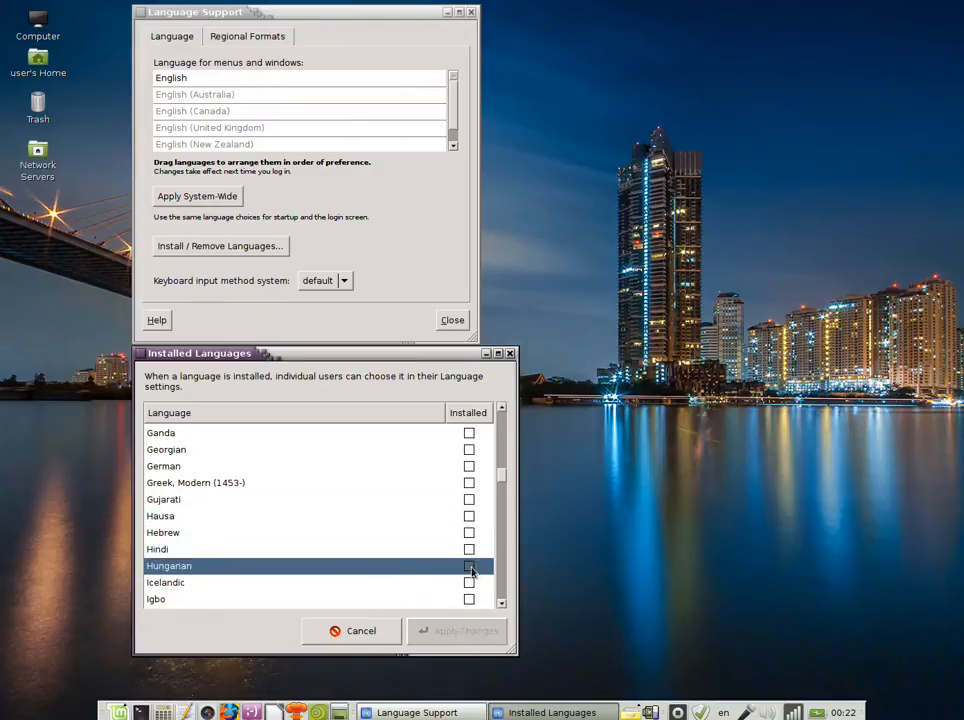
left_click(469, 565)
type("r")
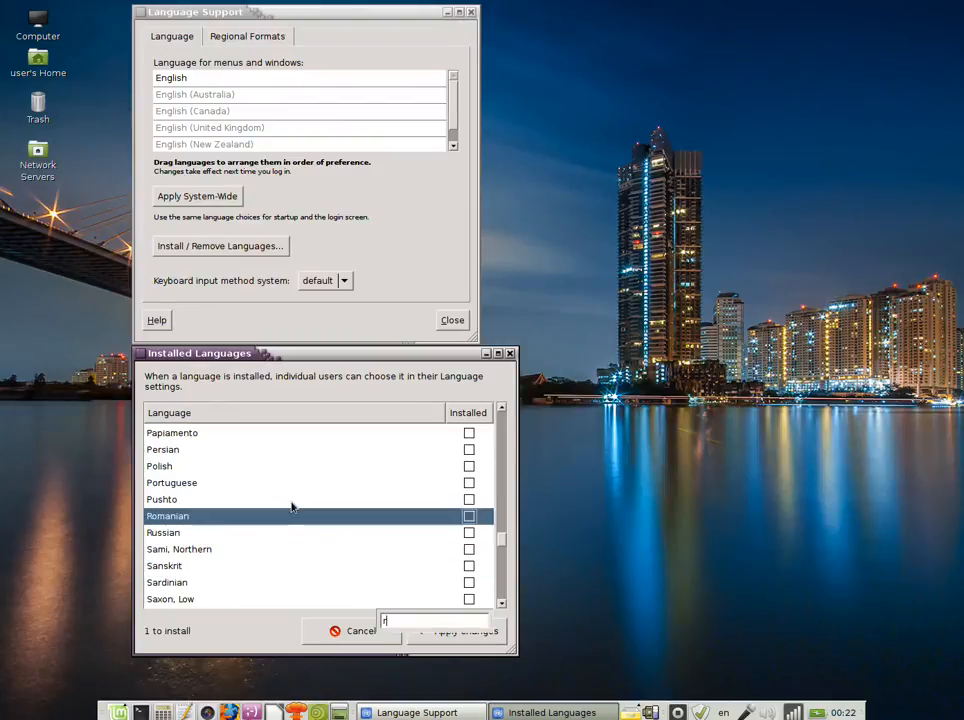
mouse_move(390, 545)
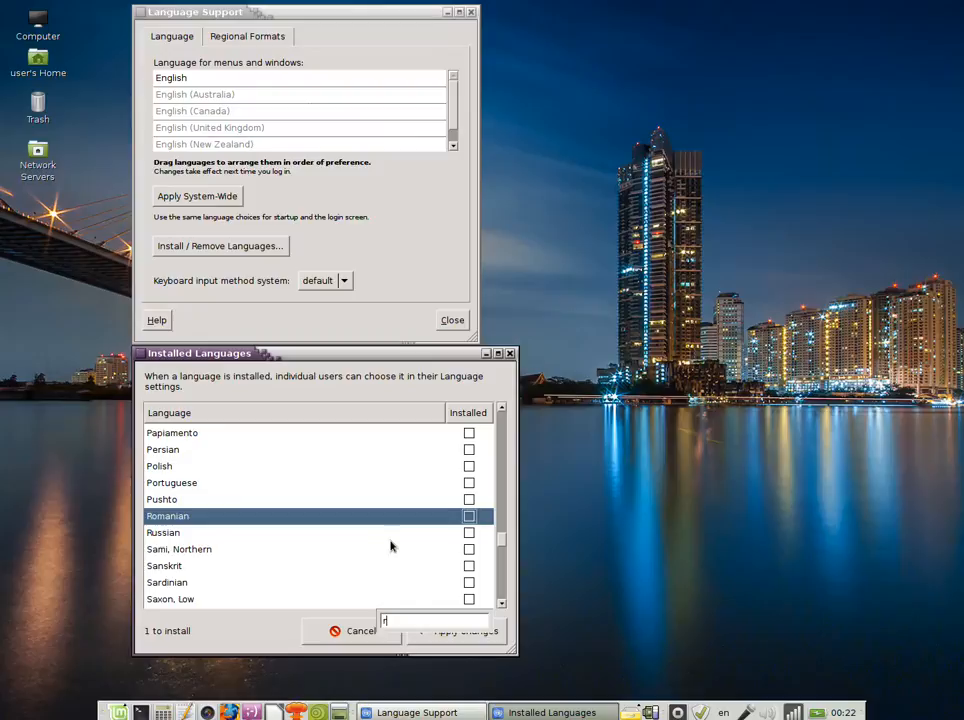
left_click(468, 516)
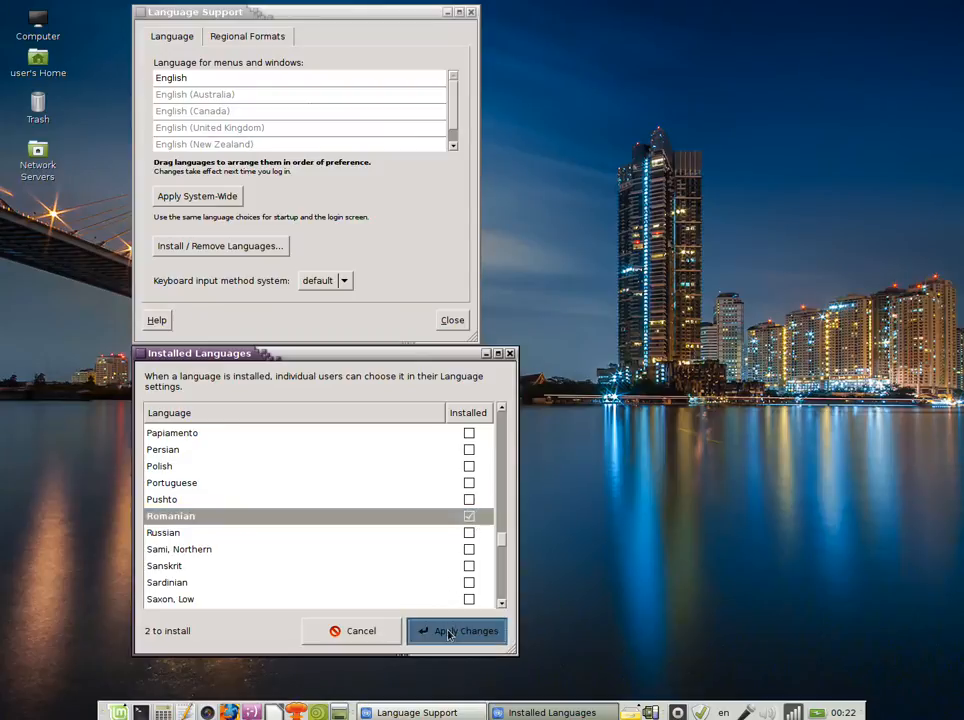
left_click(457, 631)
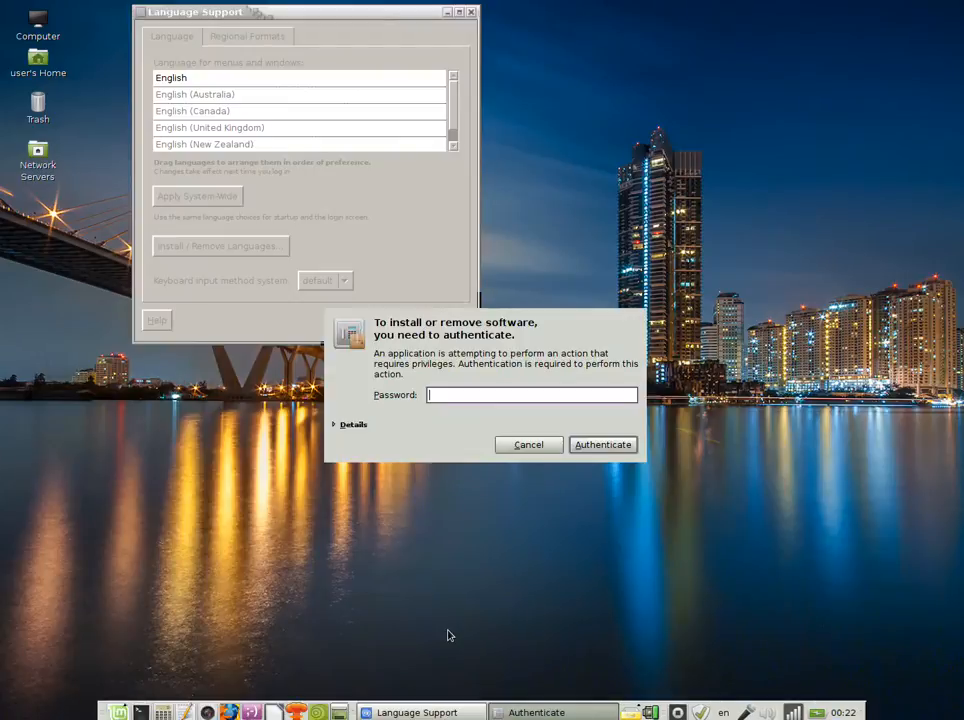
Enter the administrator password and confirm authentication.
type("•")
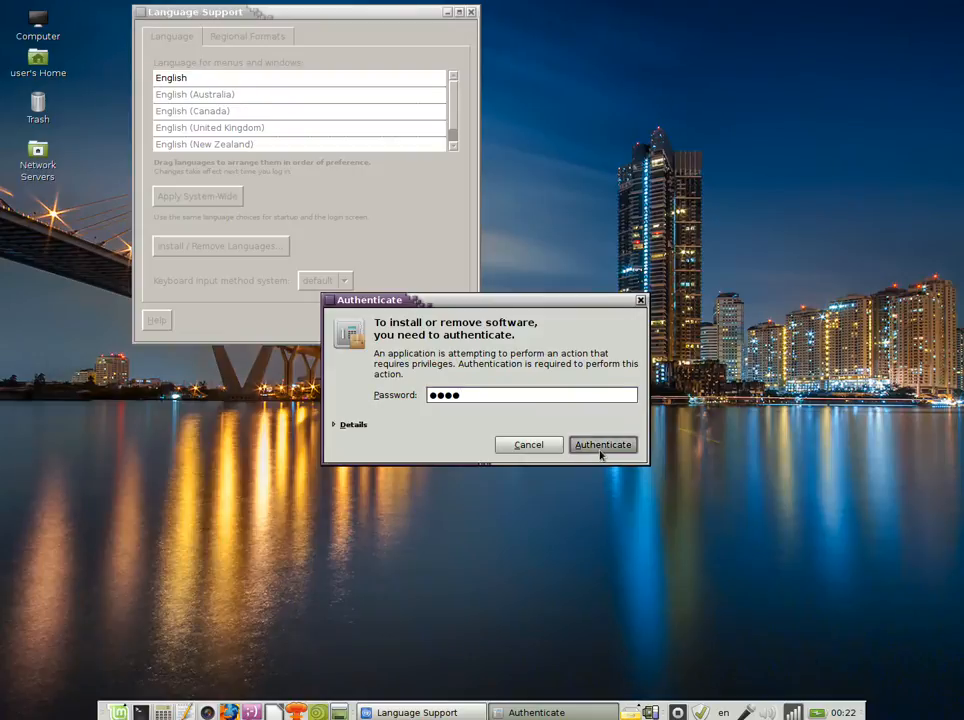
left_click(603, 444)
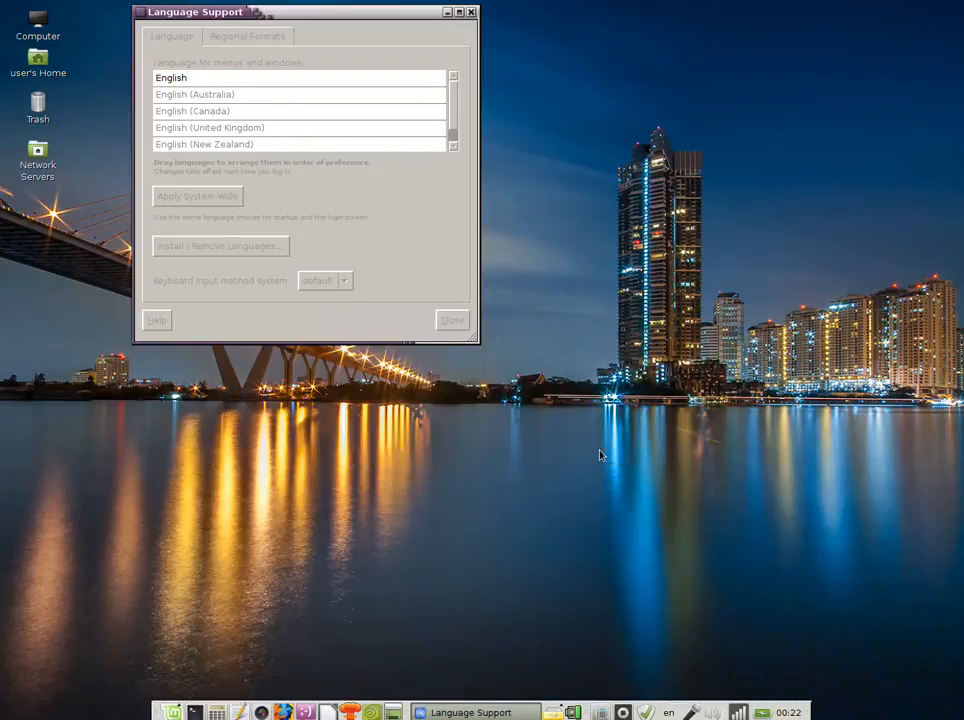
Wait for the Hungarian and Romanian packages to finish installing.
left_click(197, 195)
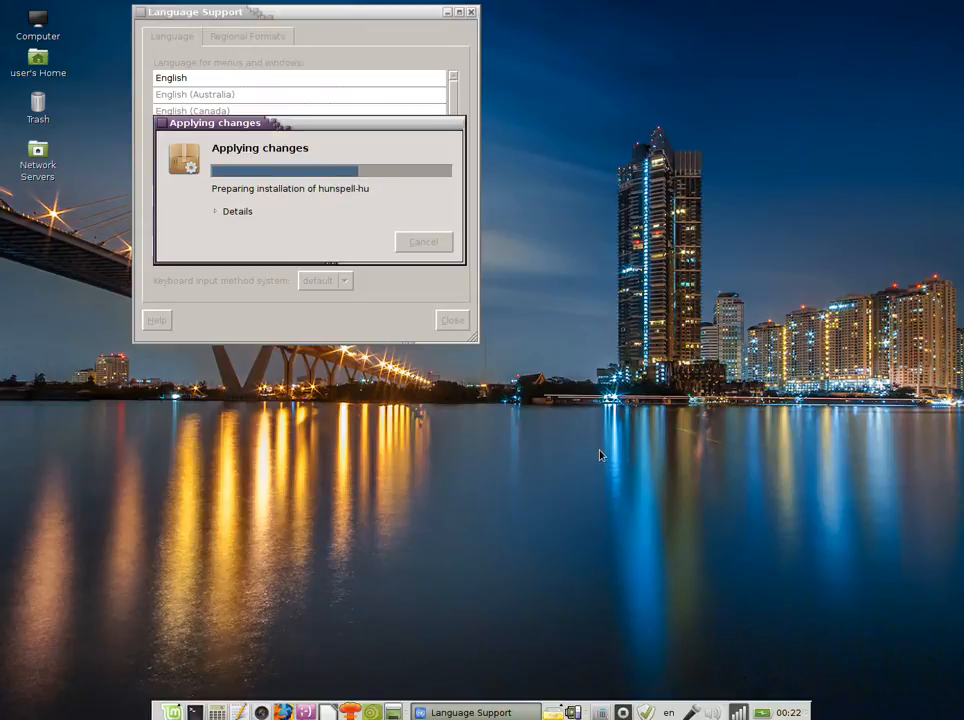
left_click(237, 211)
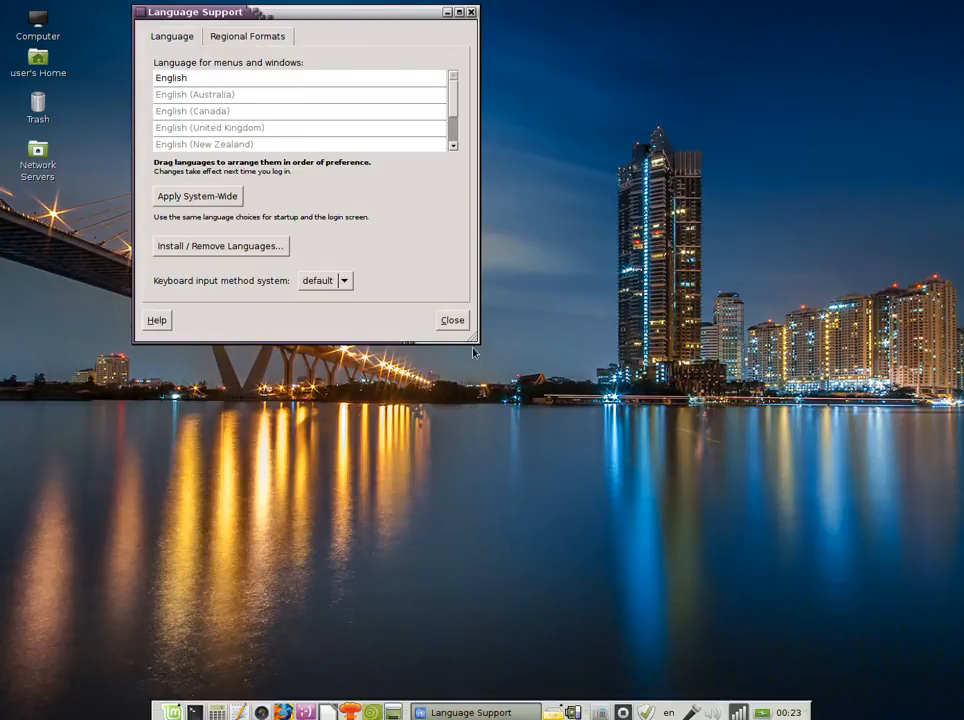
Enlarge the Language Support window and move Română above English in the list.
left_click_drag(475, 340, 607, 527)
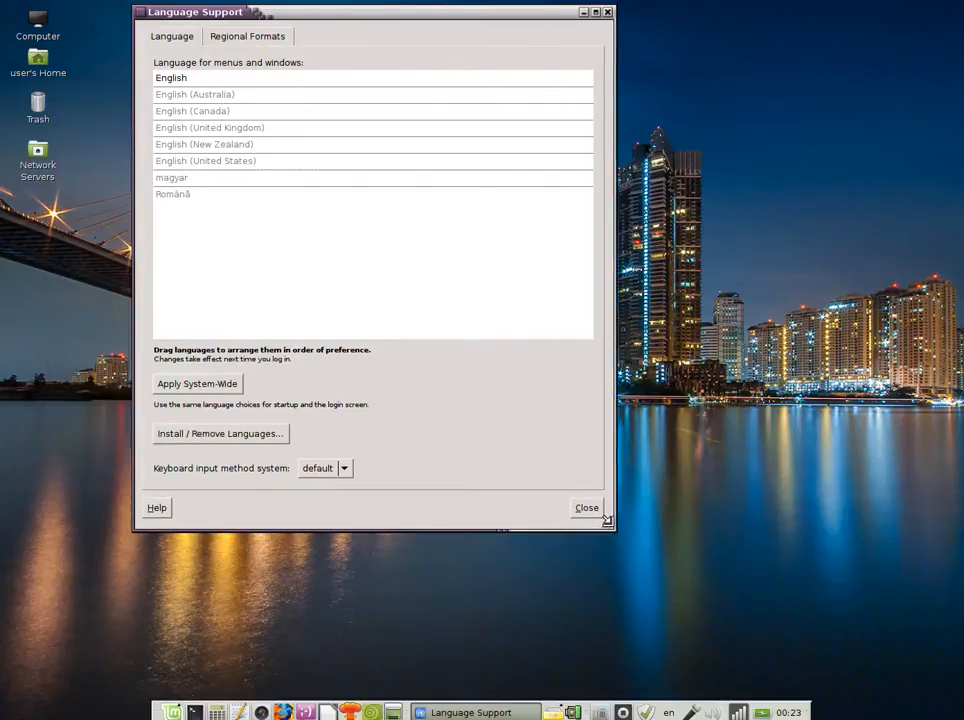
left_click(300, 178)
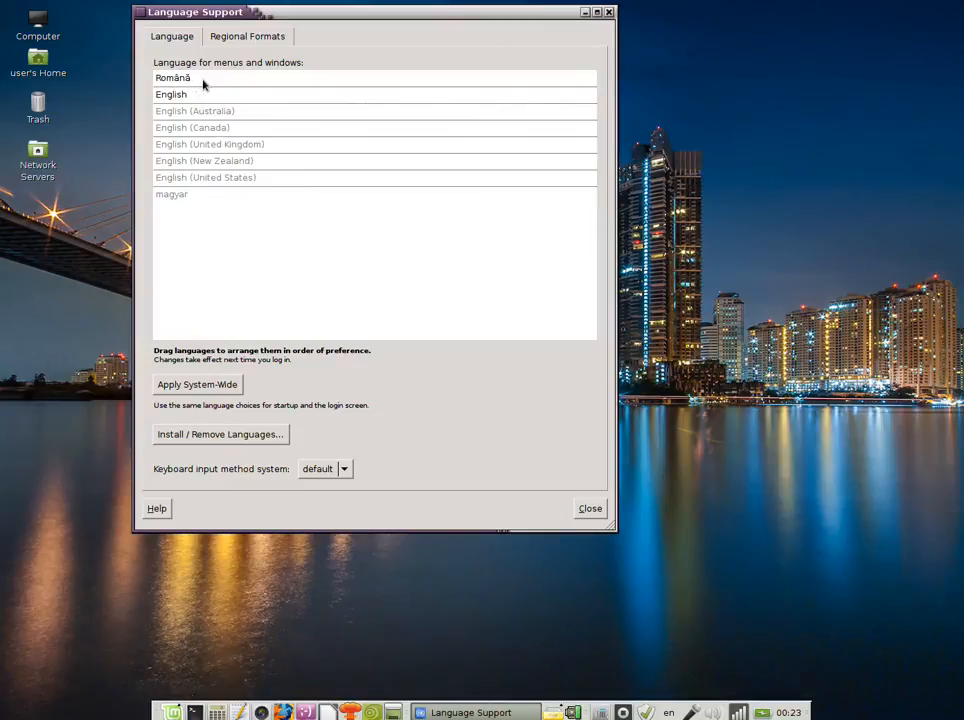
mouse_move(200, 85)
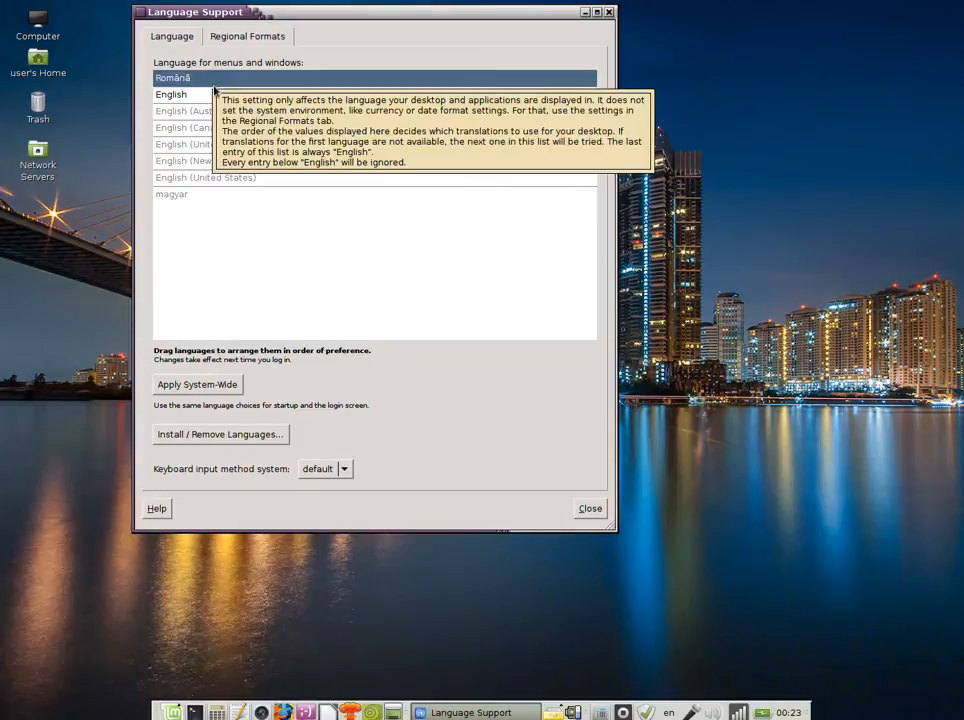
mouse_move(205, 405)
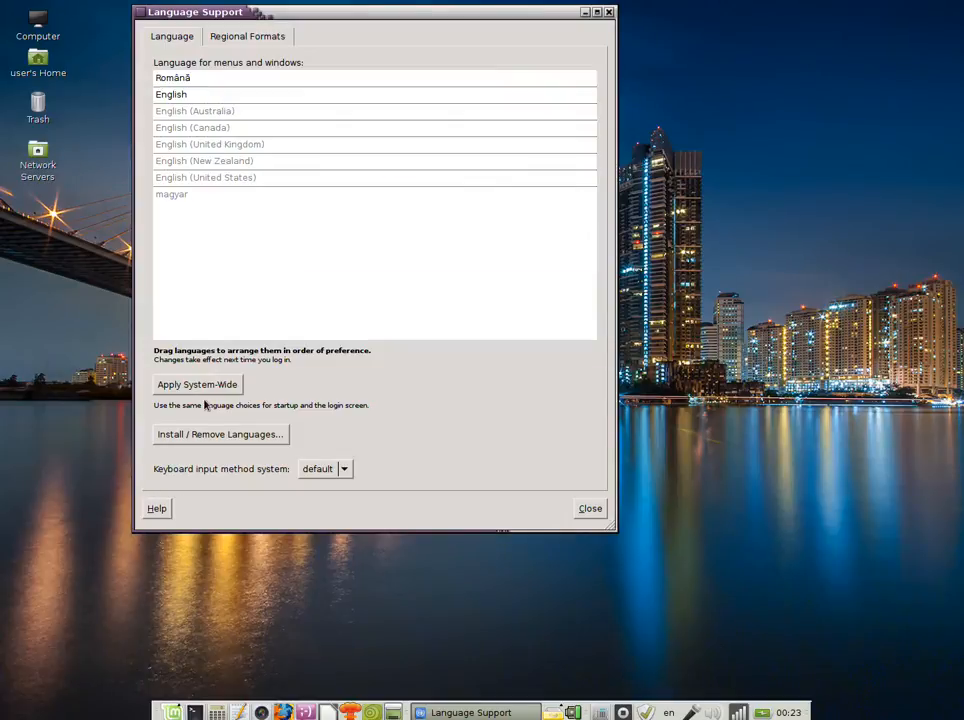
Apply the Română-first language order system-wide and close Language Support.
left_click(197, 385)
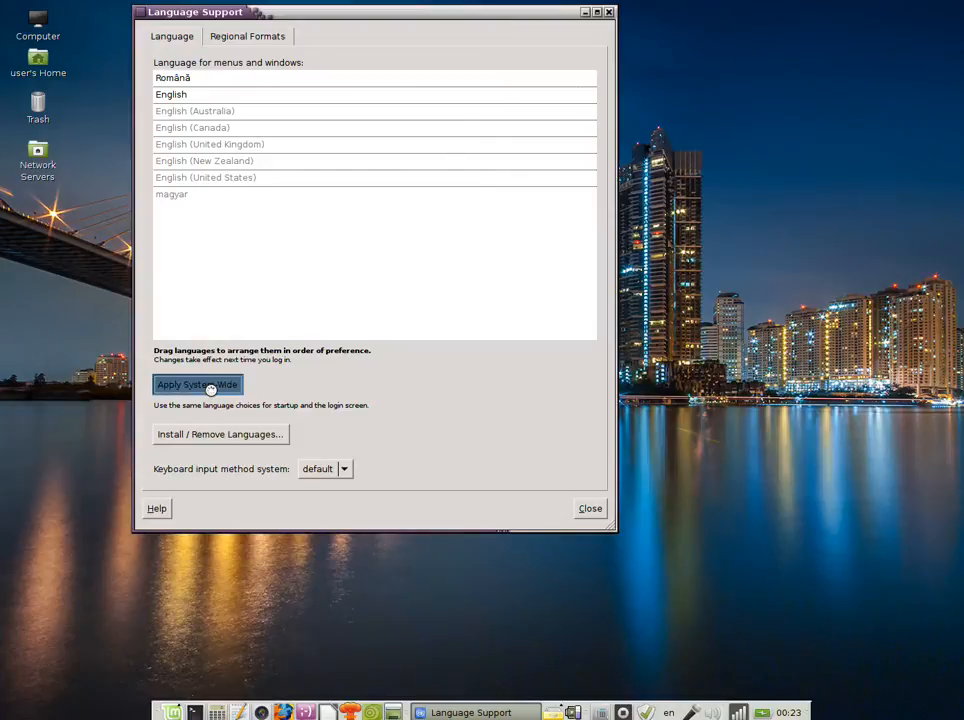
left_click(197, 385)
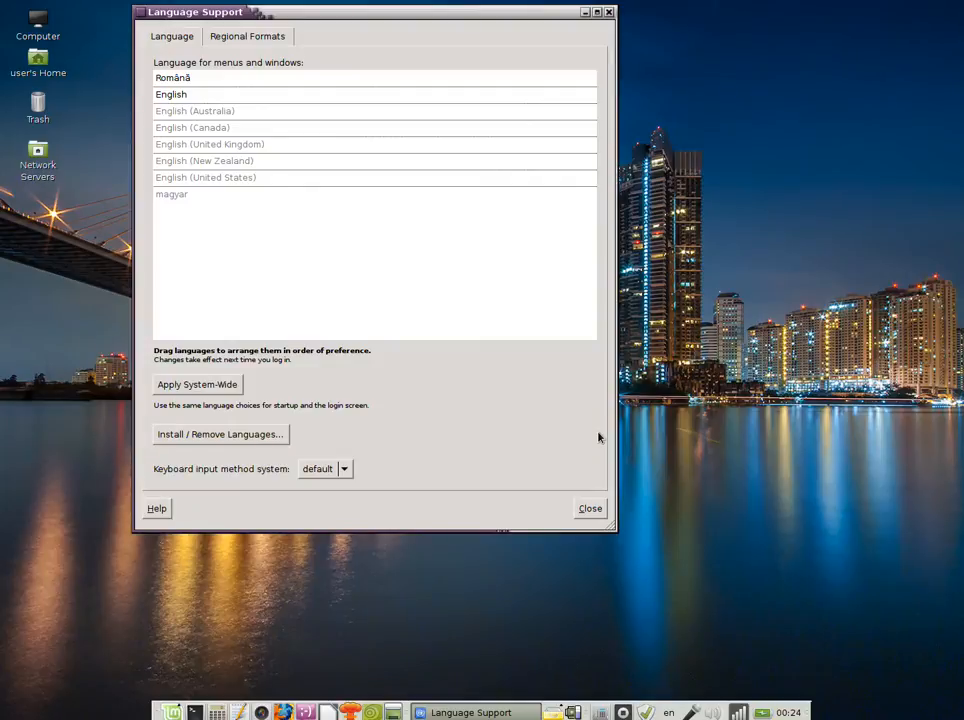
mouse_move(358, 97)
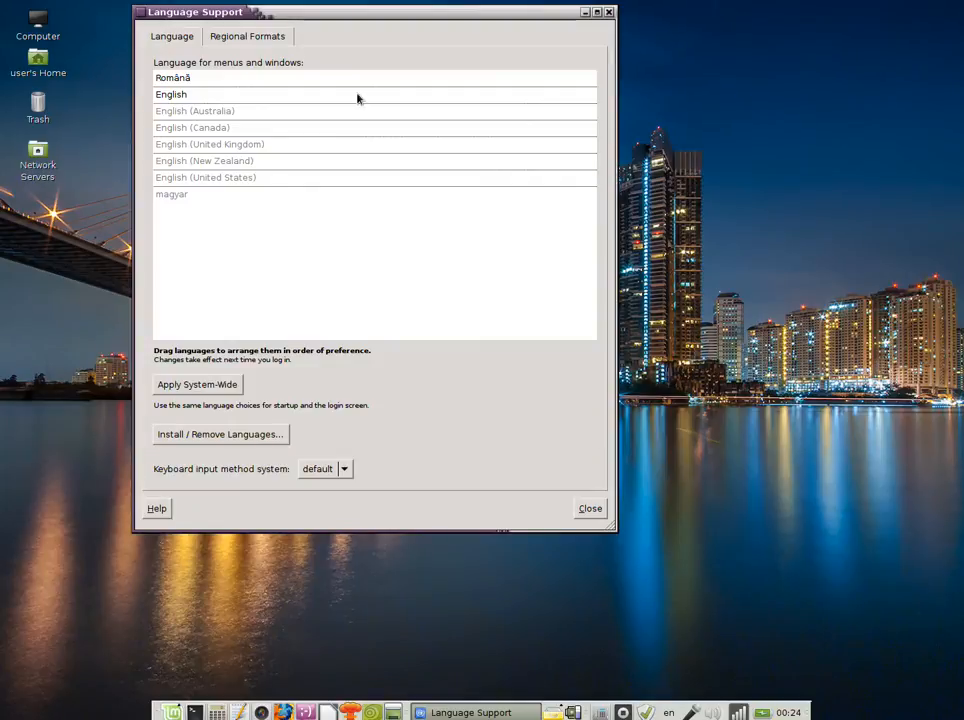
mouse_move(487, 458)
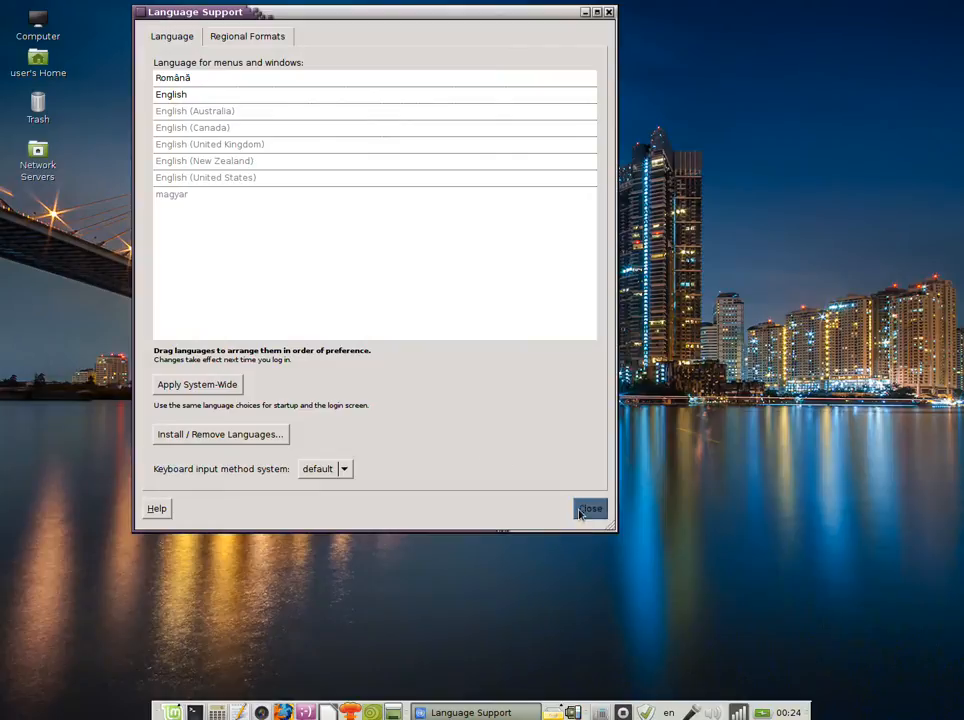
left_click(589, 508)
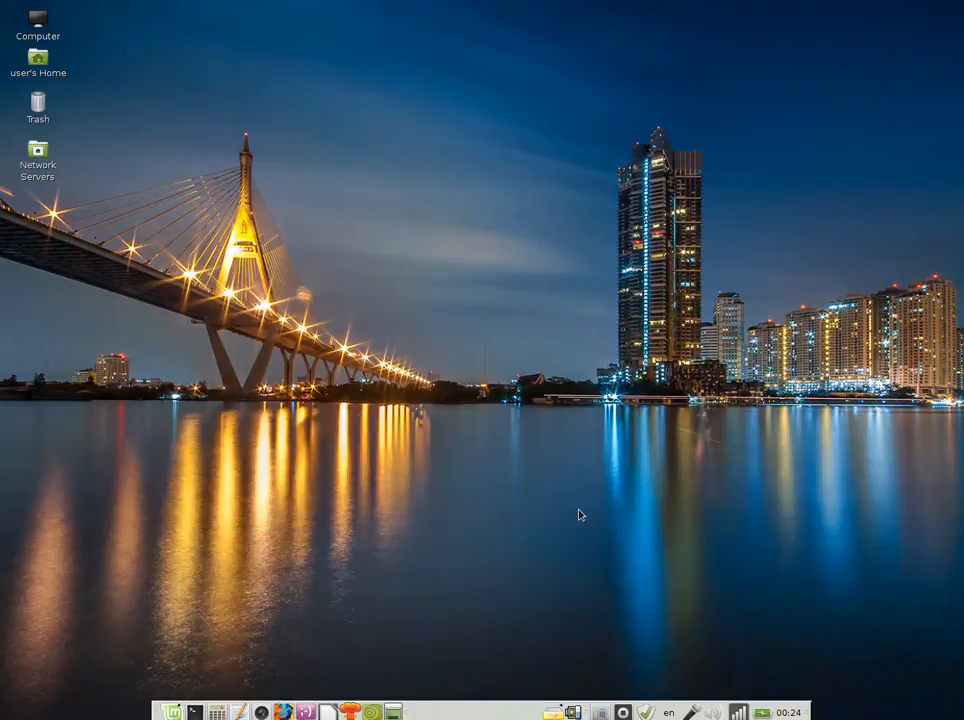